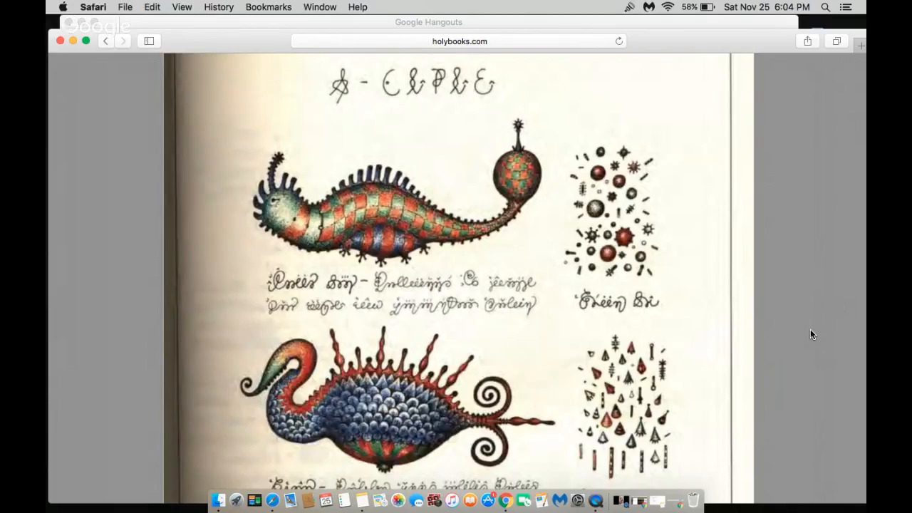
Scroll past the creature and sideways-text pages to the furry sphere in a ring of posts.
scroll("down", 3)
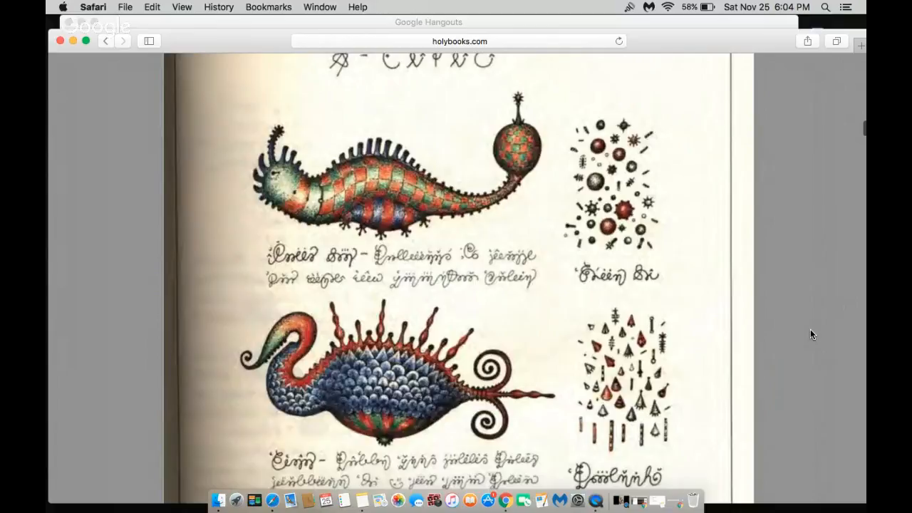
scroll("down", 3)
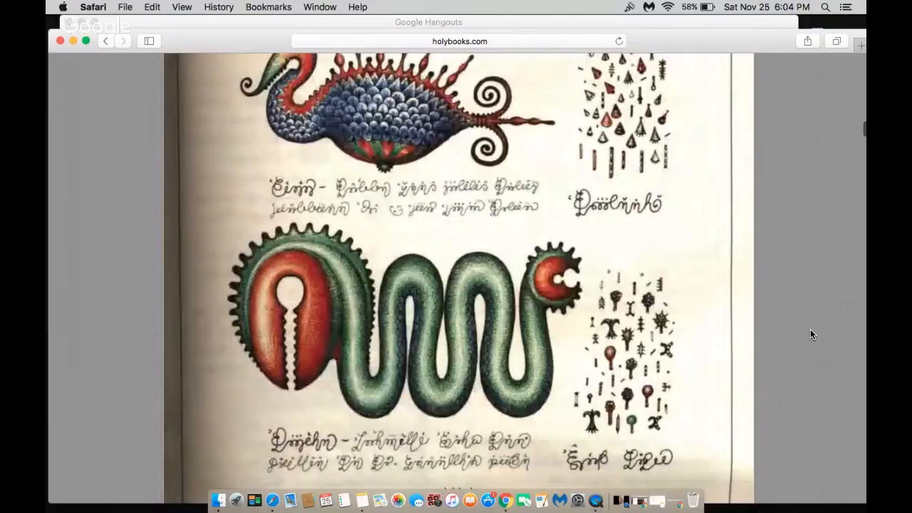
scroll("down", 3)
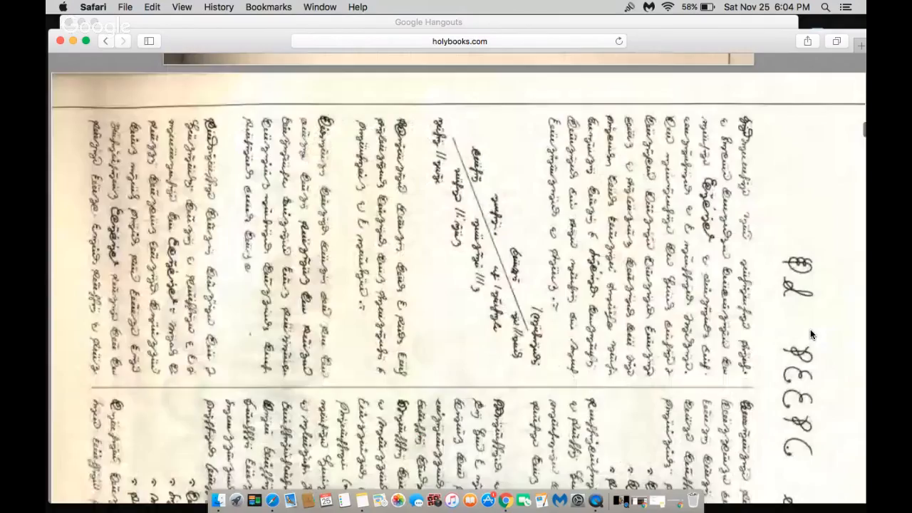
scroll("down", 3)
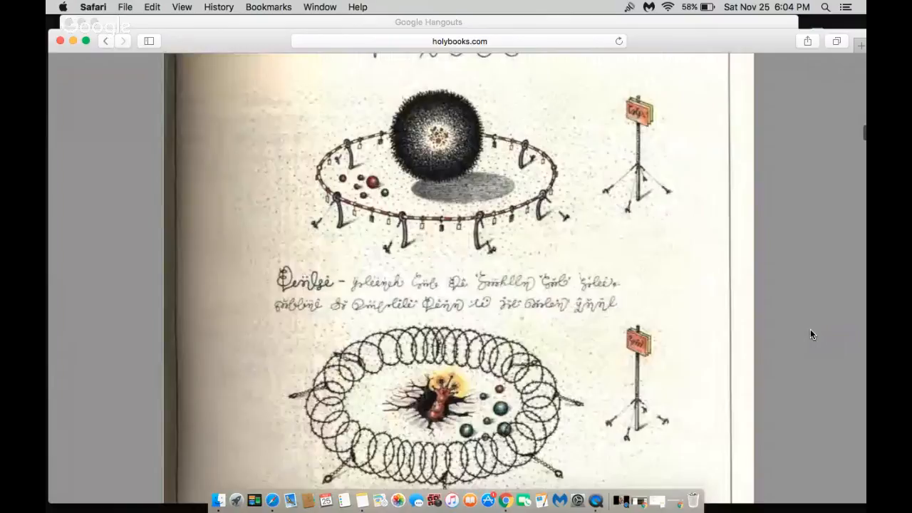
Scroll past the egg-and-cage page to the tentacled shark and glass-headed fish drawings.
scroll("down", 3)
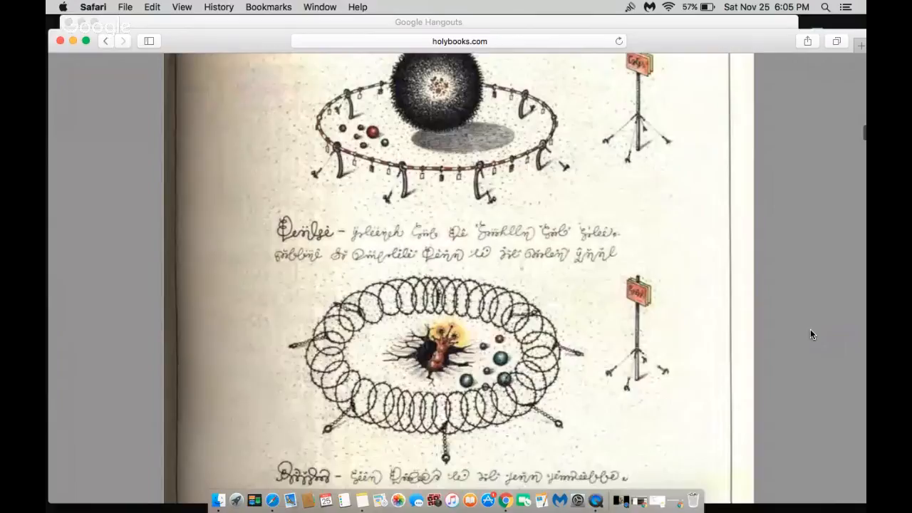
scroll("down", 3)
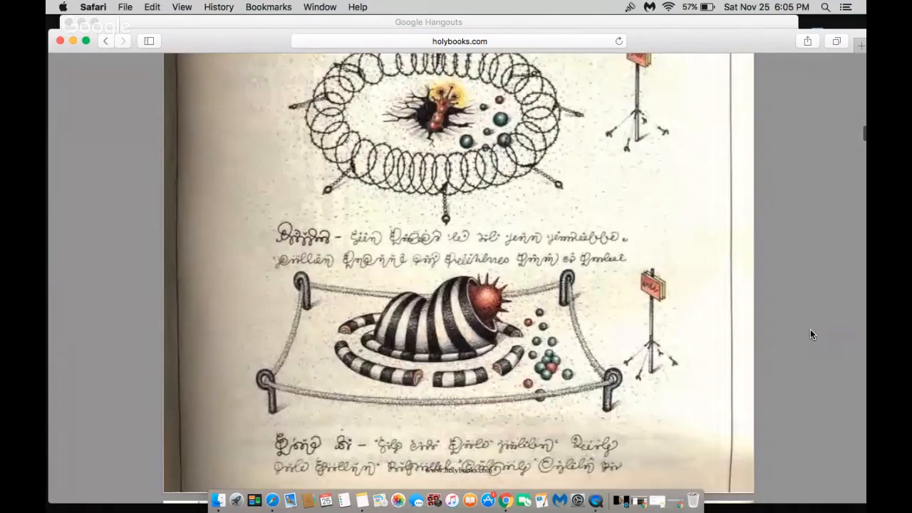
scroll("down", 3)
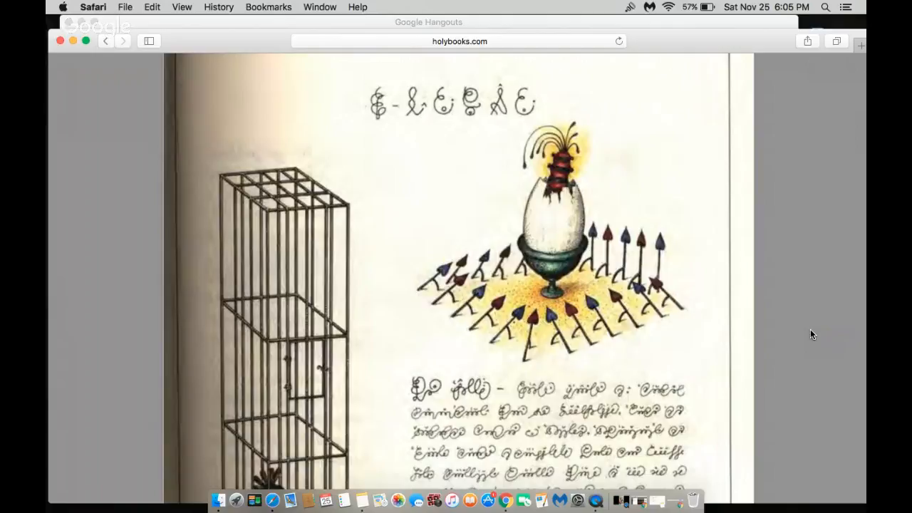
scroll("down", 3)
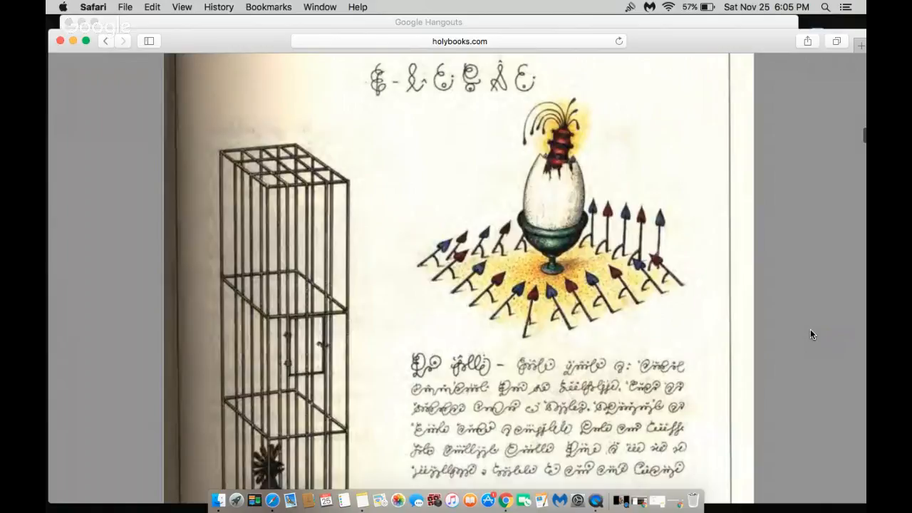
scroll("down", 3)
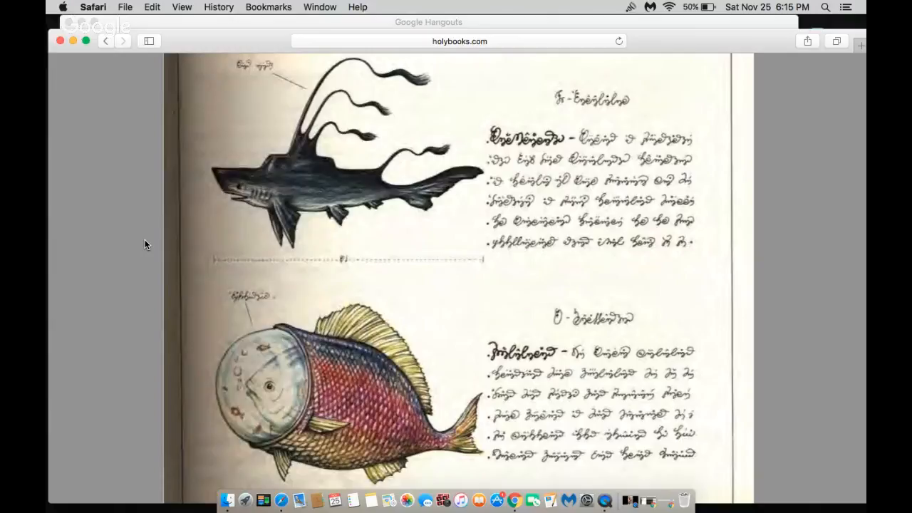
Scroll down to the page of eyes peering above water with eye-fish hybrids.
scroll("down", 3)
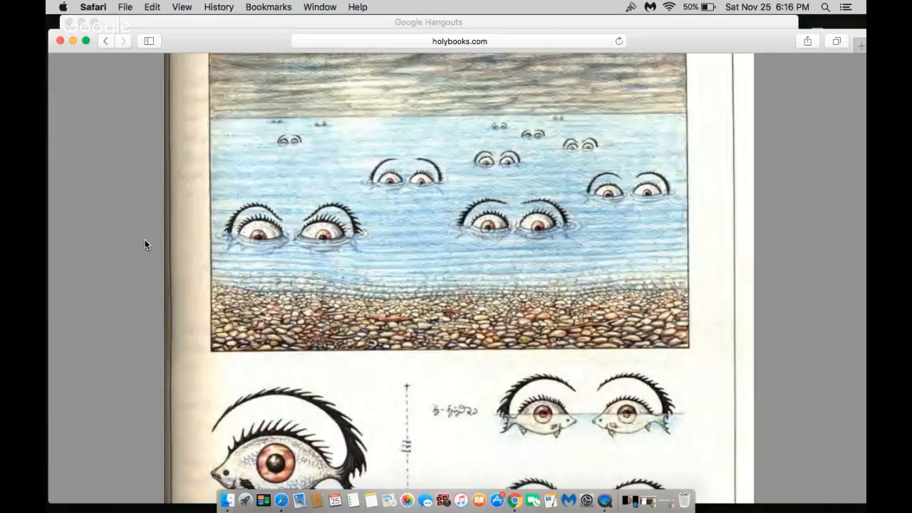
Scroll to the page with the serpent bursting from a wall and knotted green snake.
scroll("down", 3)
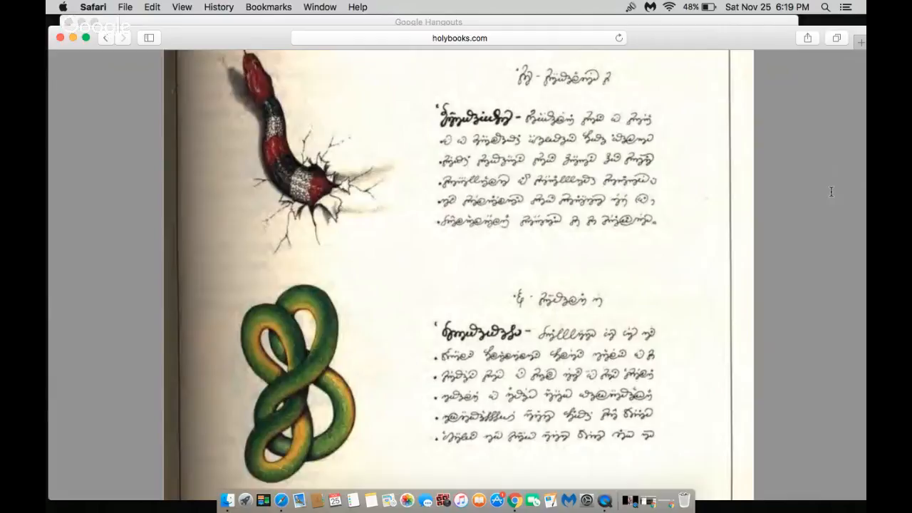
Scroll past the snake-coiled arm to the segmented sausage-like serpent page.
scroll("down", 3)
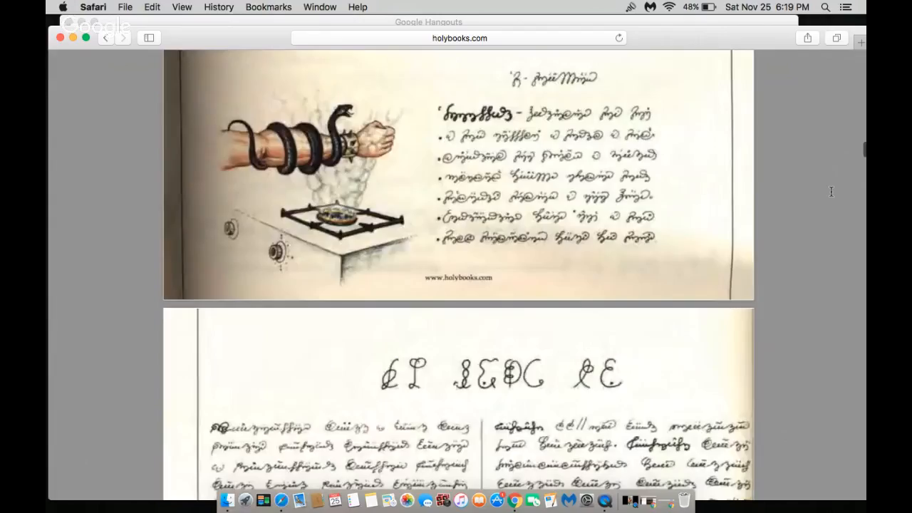
scroll("down", 3)
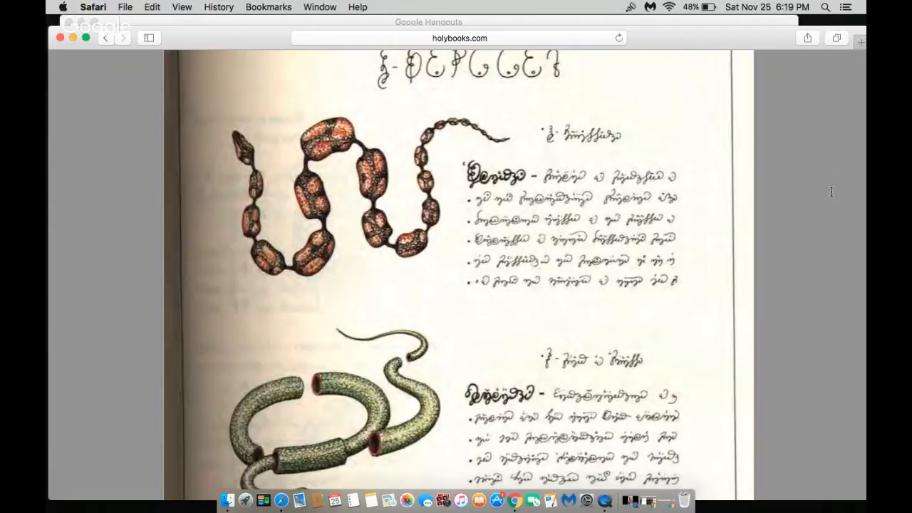
mouse_move(370, 501)
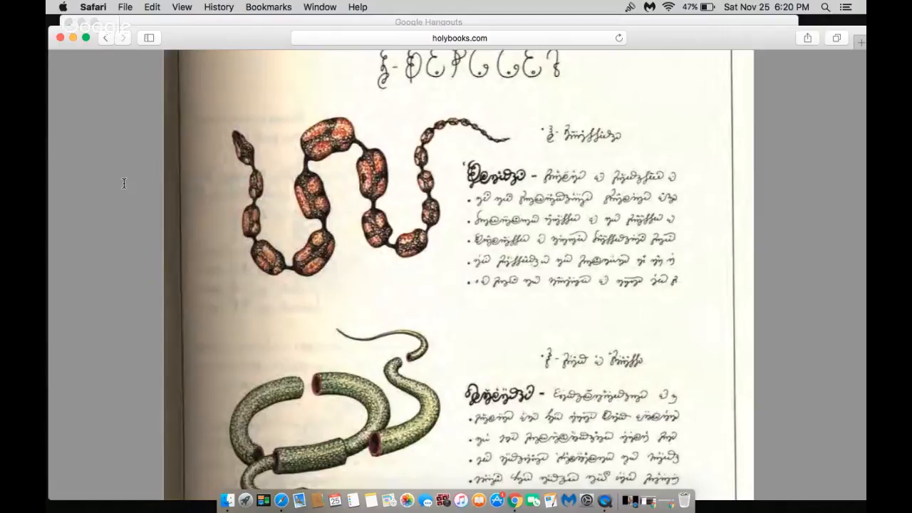
scroll("down", 3)
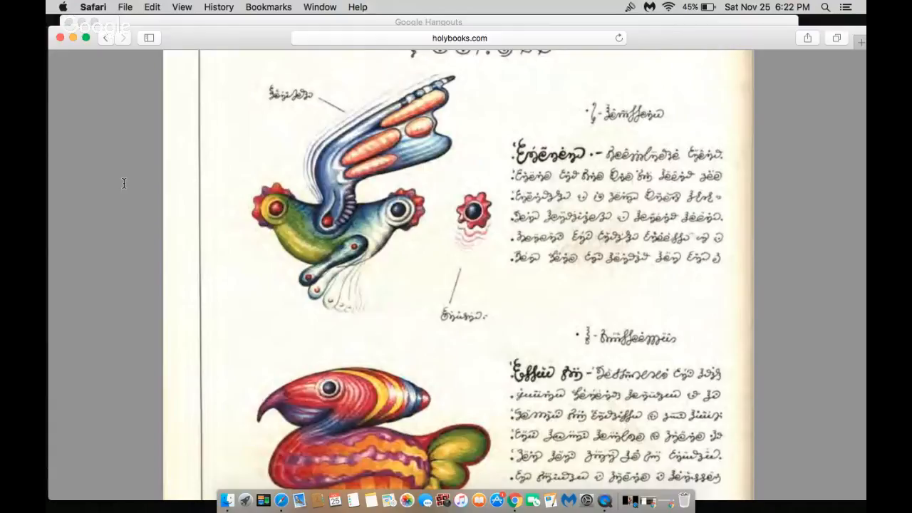
Scroll to the page with the speckled rooster and bird hatching from its egg.
scroll("down", 3)
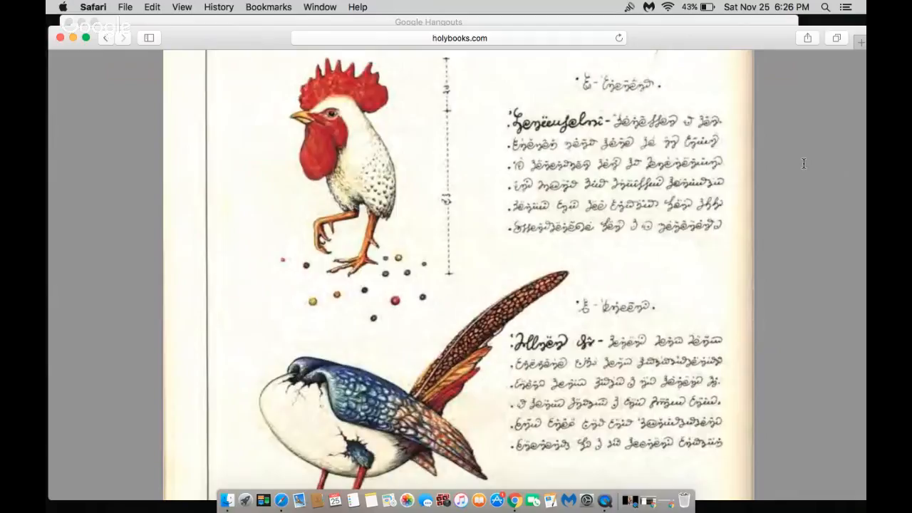
left_click(370, 499)
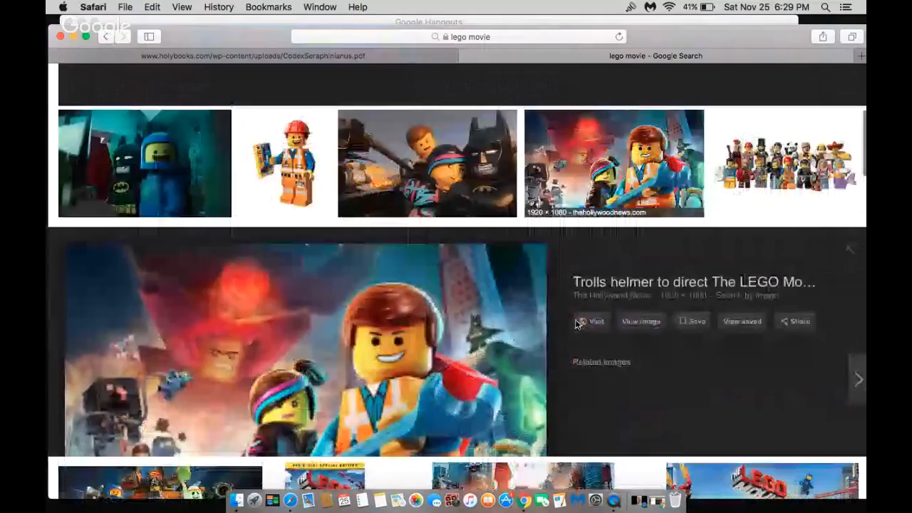
scroll("down", 3)
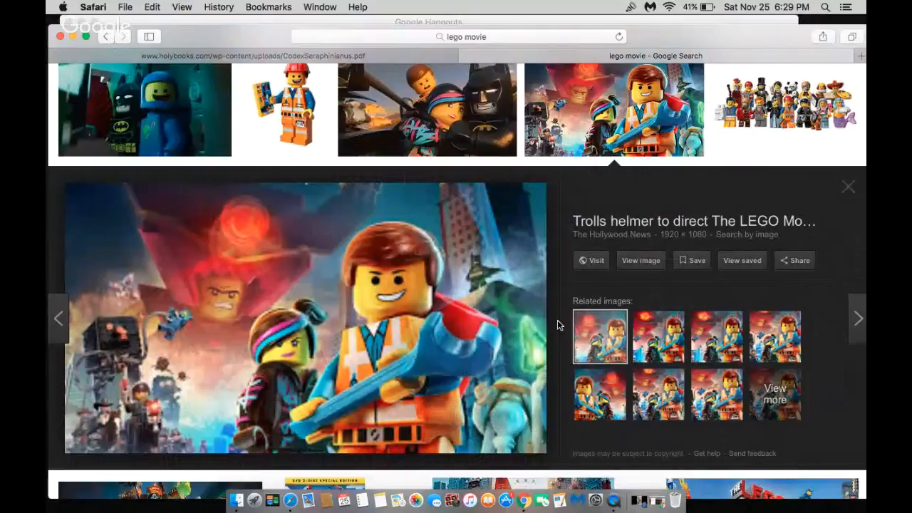
scroll("down", 3)
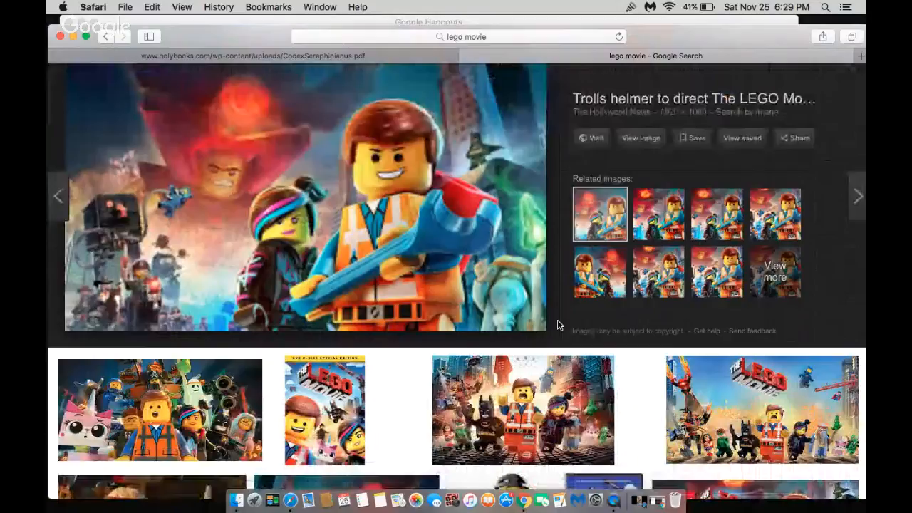
scroll("down", 3)
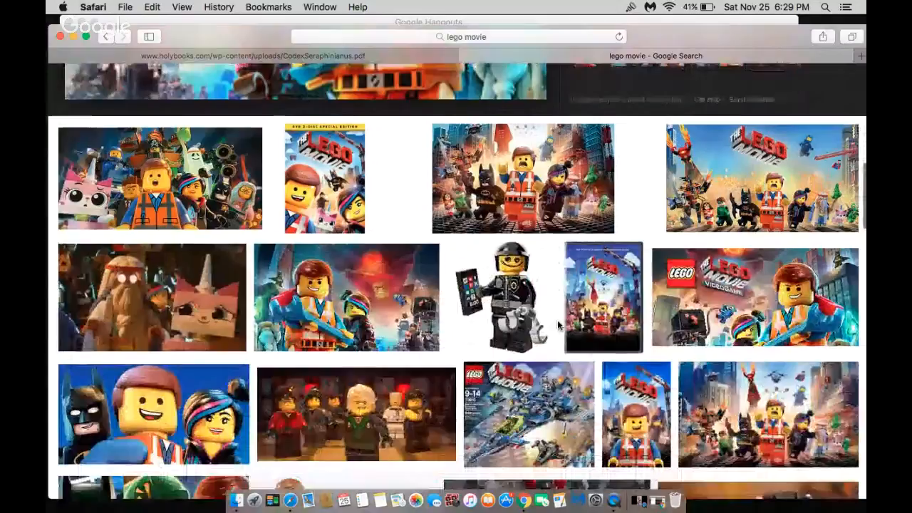
scroll("down", 3)
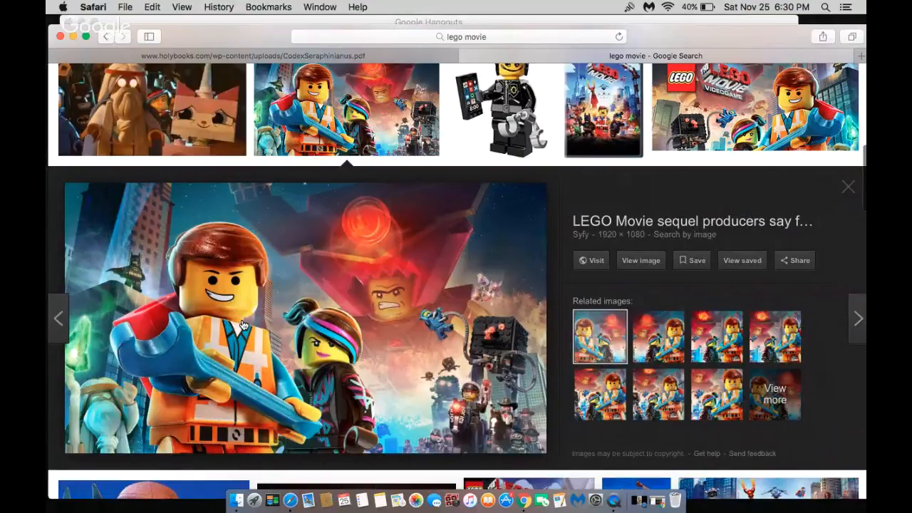
Scroll down through the 'lego movie' image results grid.
scroll("down", 3)
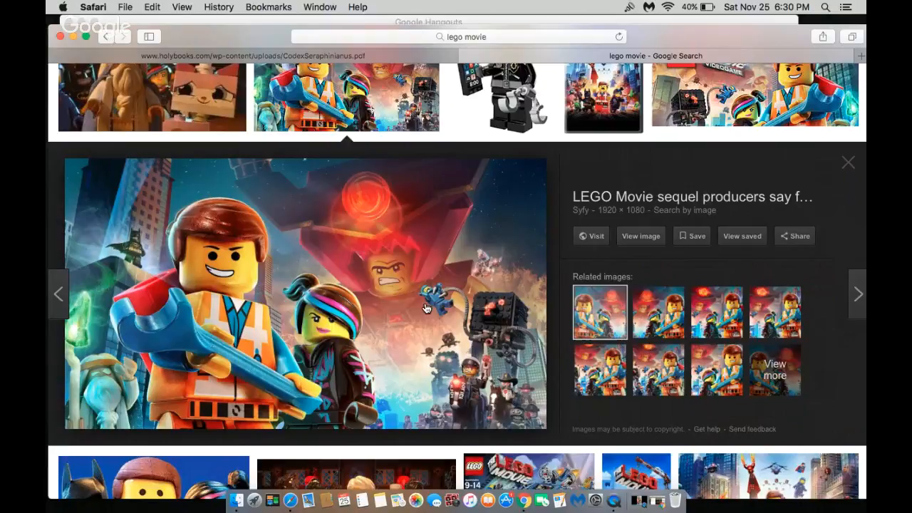
mouse_move(442, 269)
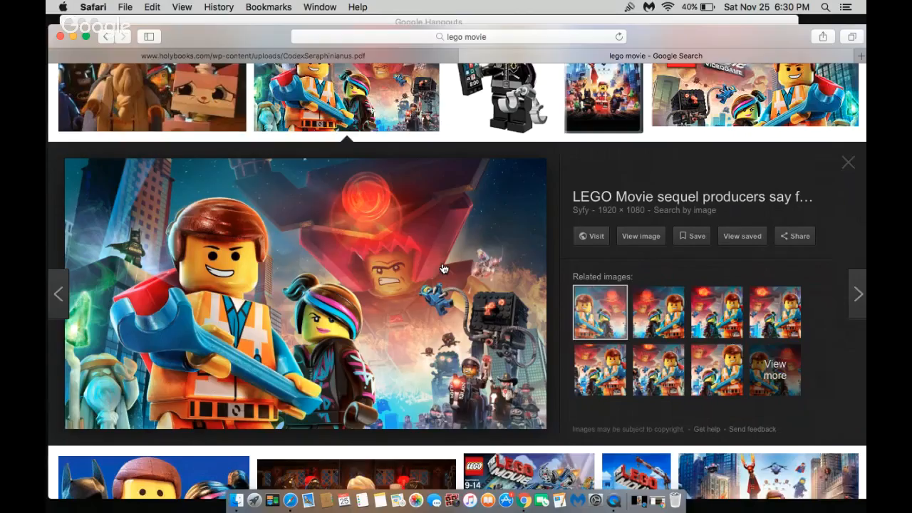
scroll("down", 3)
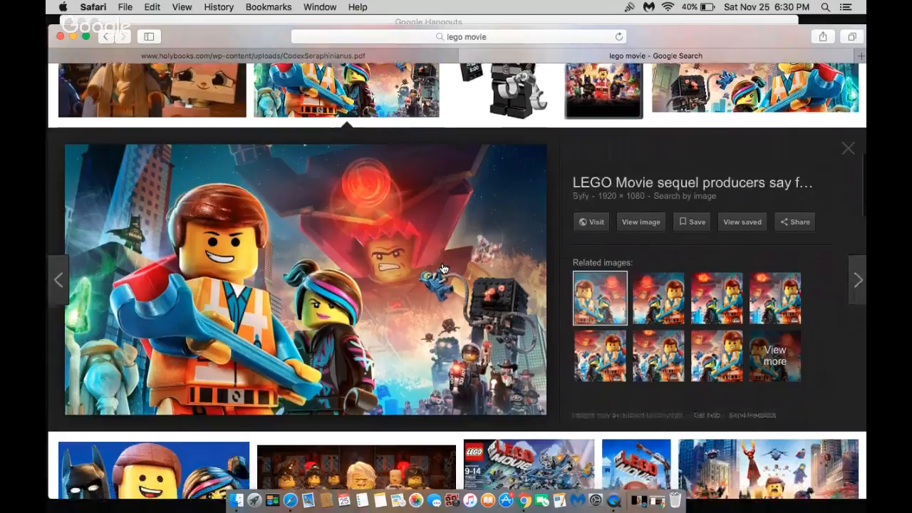
scroll("down", 3)
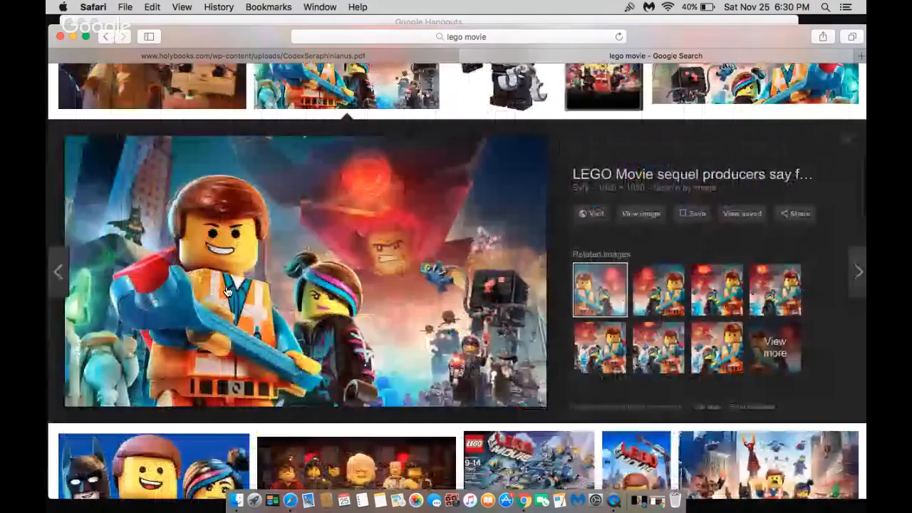
scroll("down", 3)
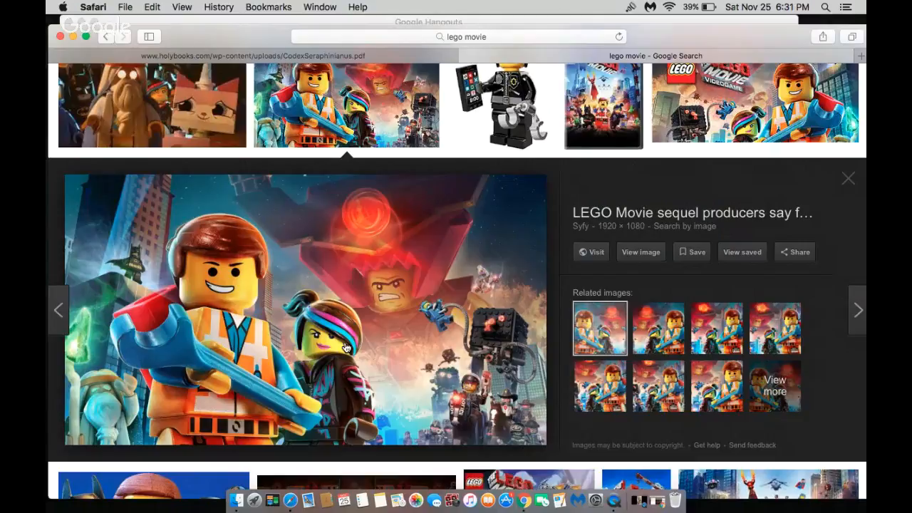
mouse_move(425, 292)
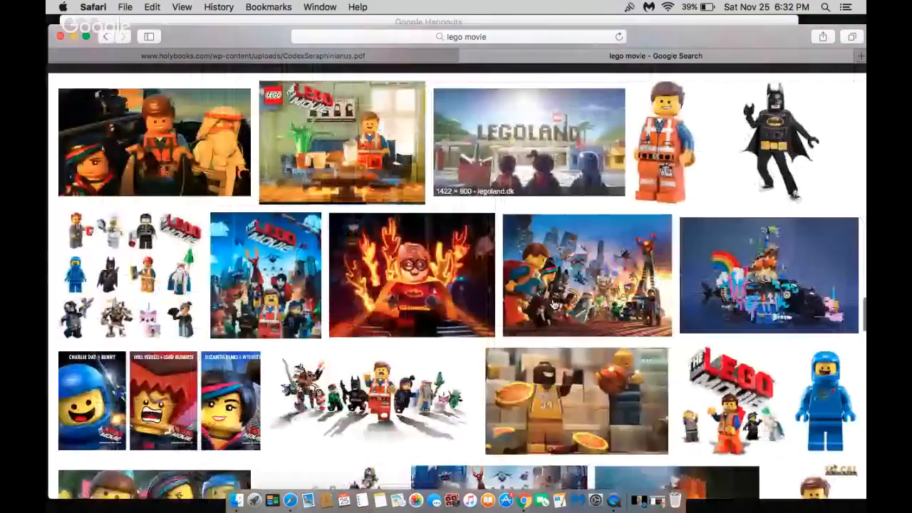
left_click(587, 276)
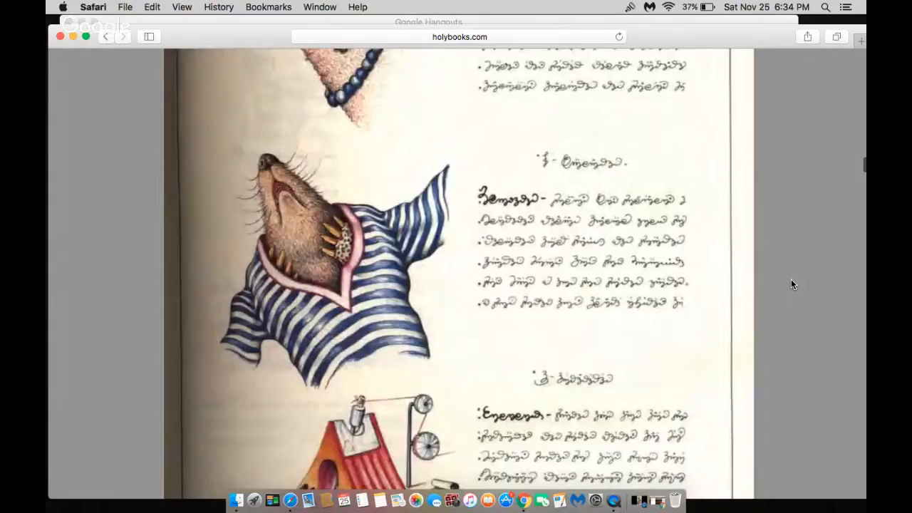
Scroll further down the Codex Seraphinianus PDF.
scroll("down", 3)
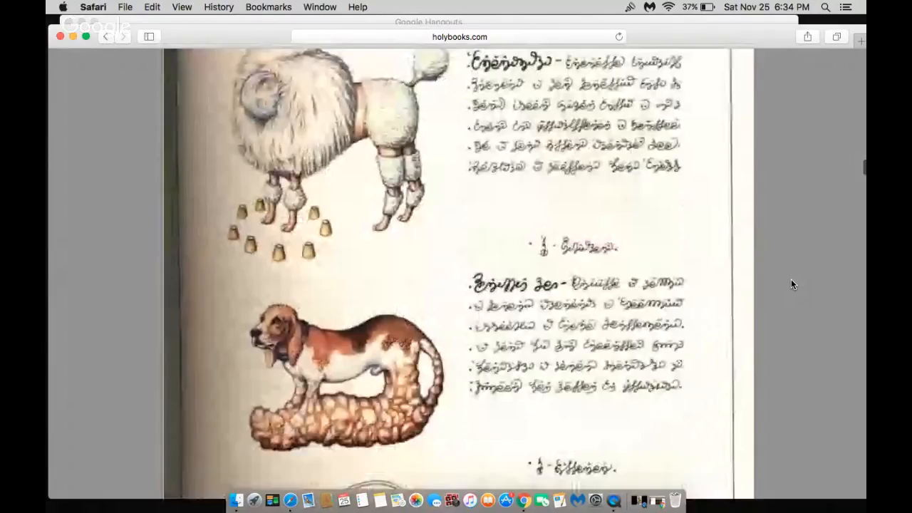
scroll("down", 3)
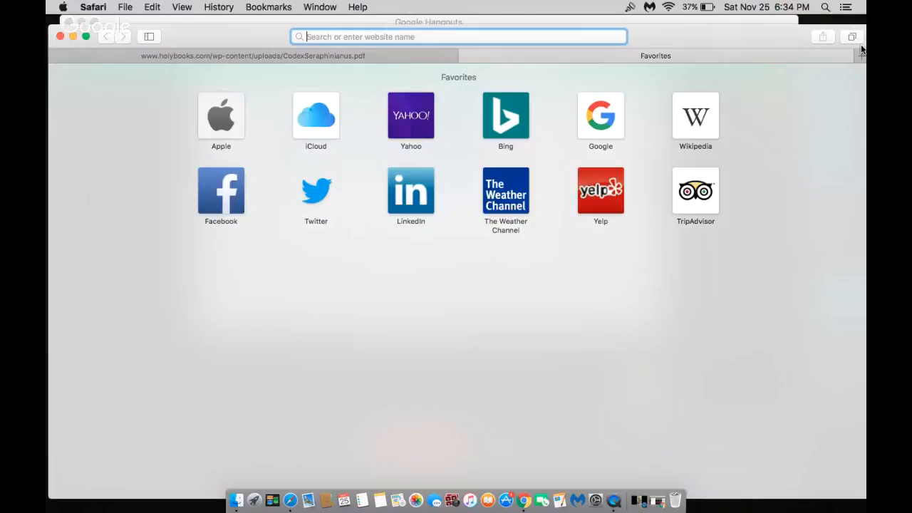
Search Google for 'fantastic planet' from the new tab's address bar.
type("fantastic planet")
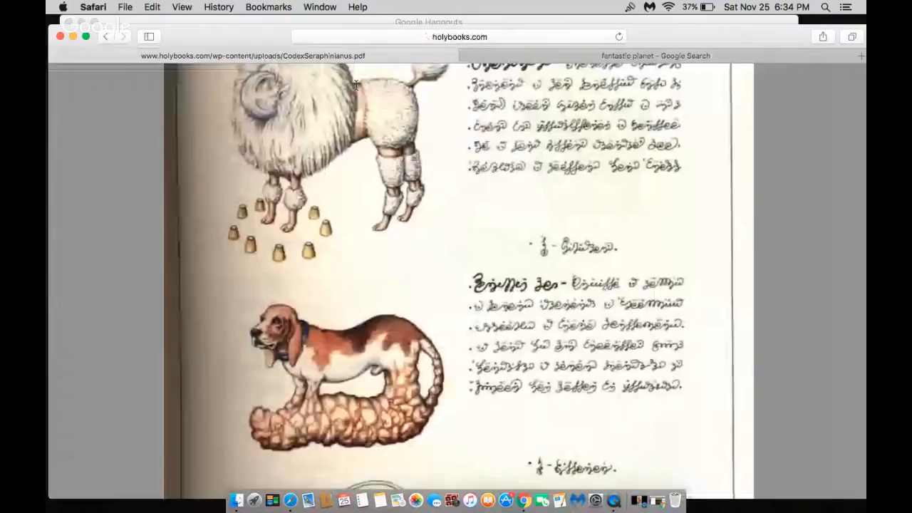
left_click(655, 56)
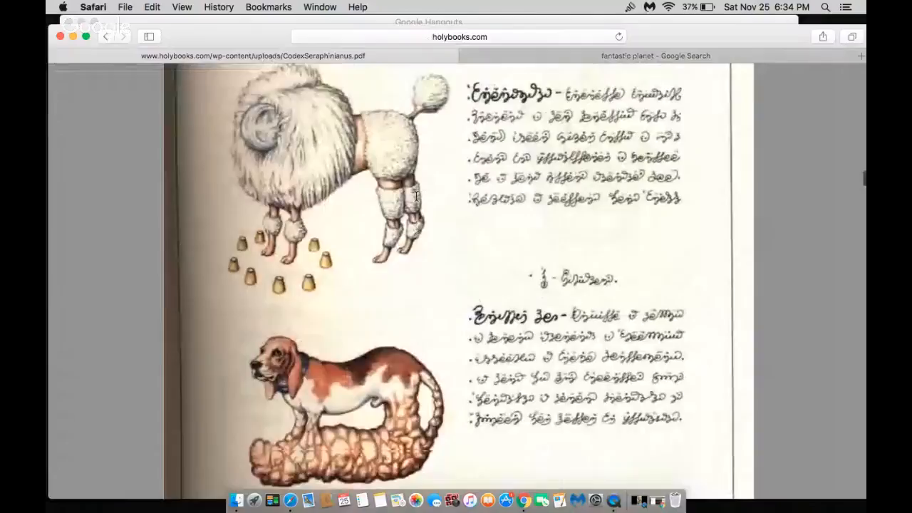
Switch to the 'fantastic planet' image results with the surreal desert preview open.
left_click(655, 56)
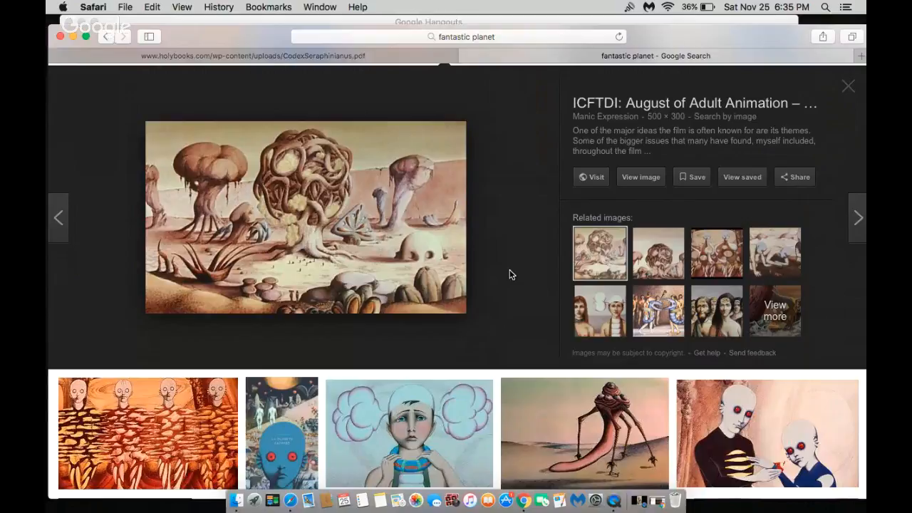
Scroll the image results and open the preview of the four pale tree-bodied figures still.
scroll("down", 3)
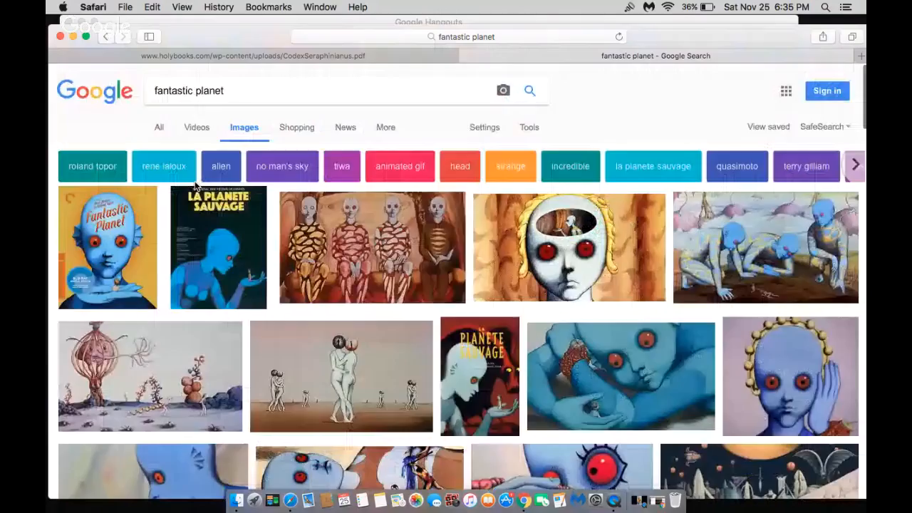
left_click(444, 234)
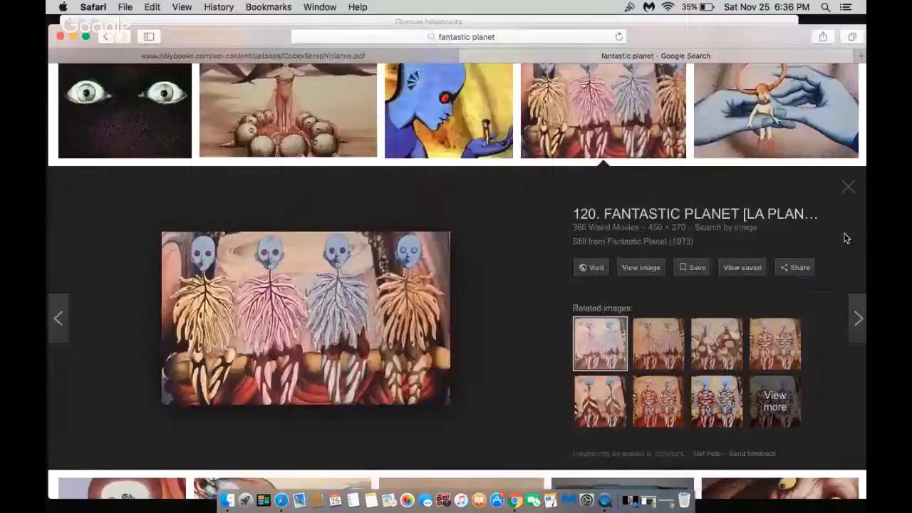
scroll("down", 3)
type("Ai movies")
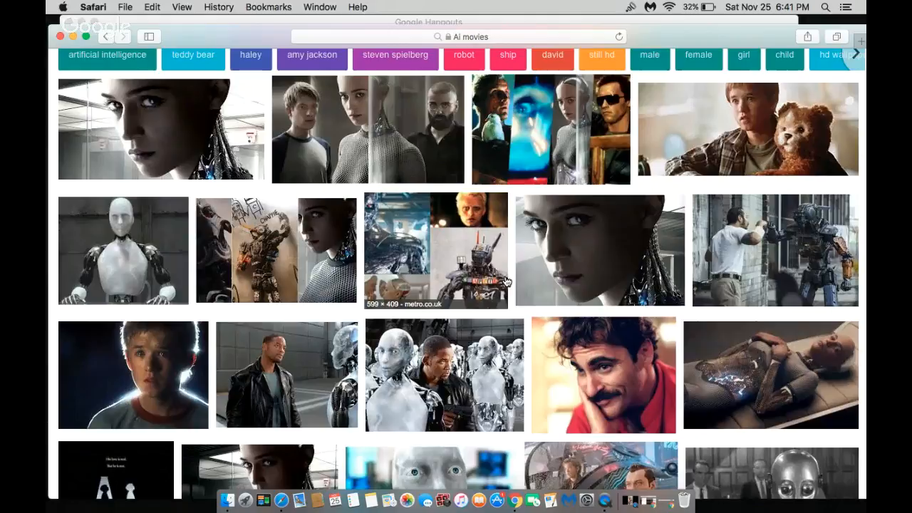
scroll("down", 3)
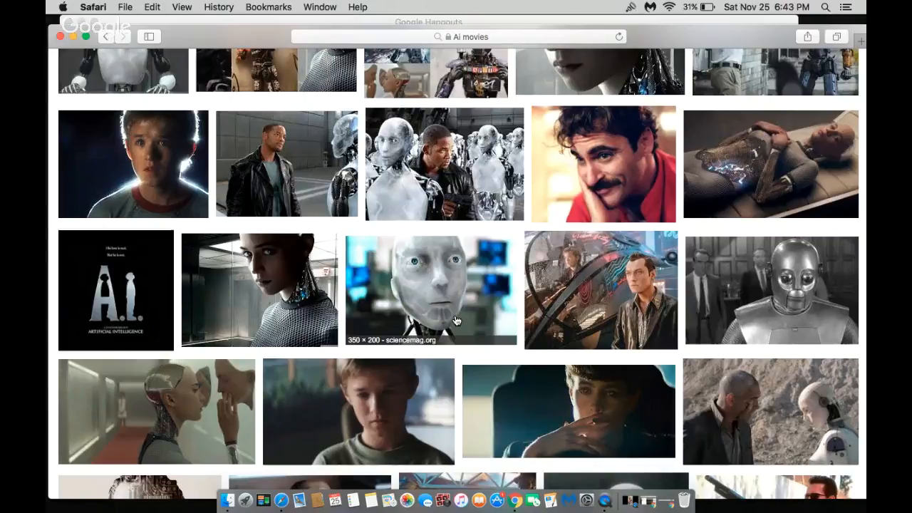
type("observer game")
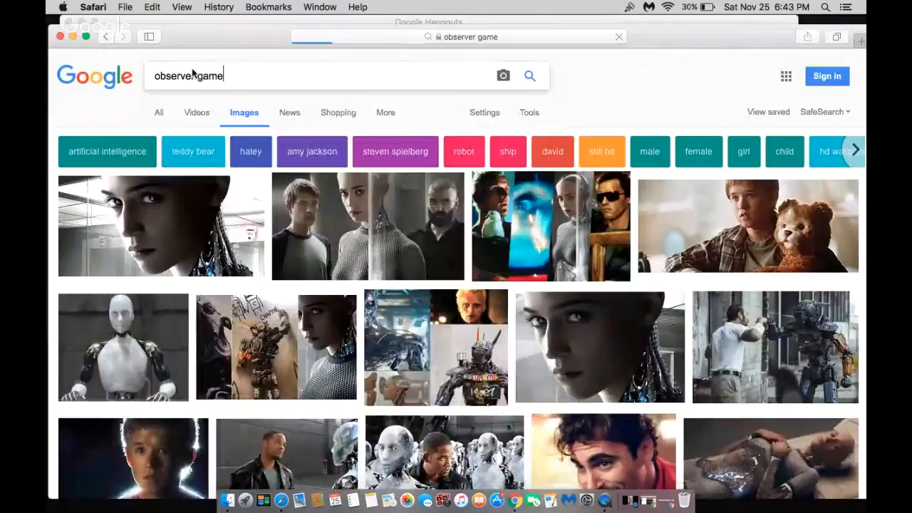
scroll("down", 3)
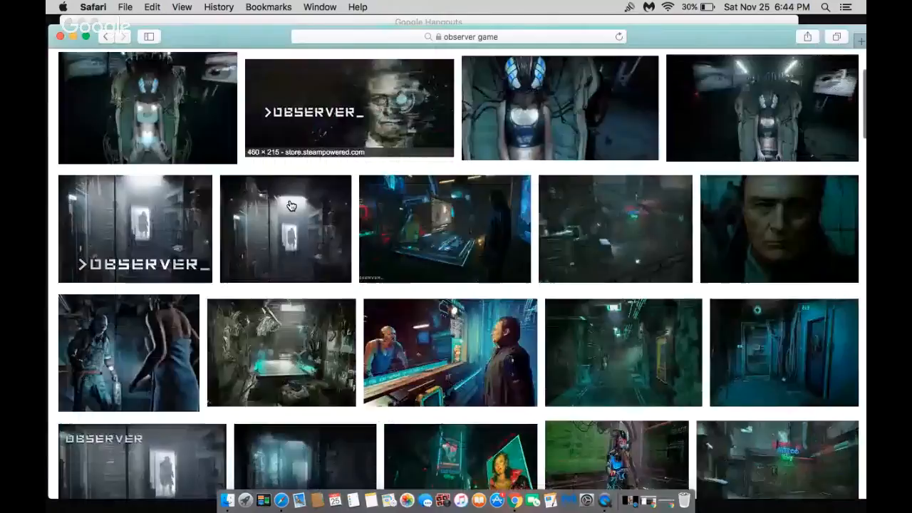
left_click(450, 352)
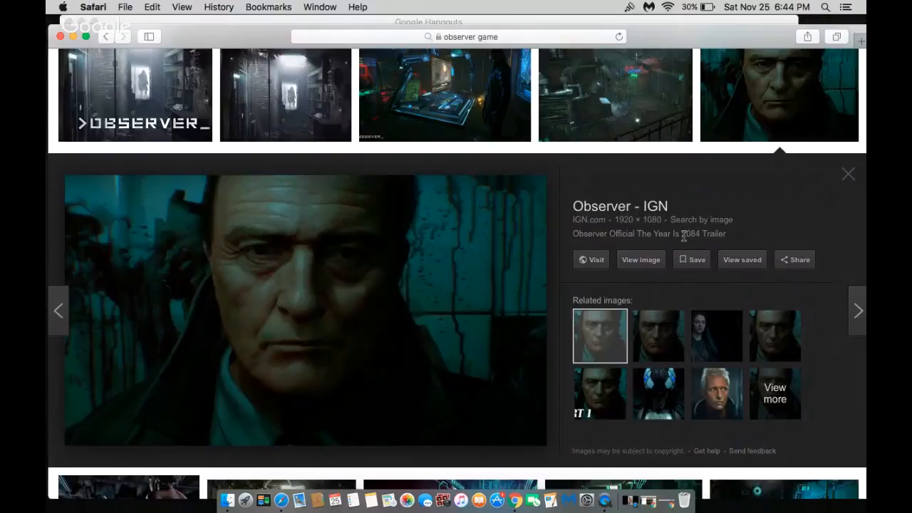
scroll("down", 3)
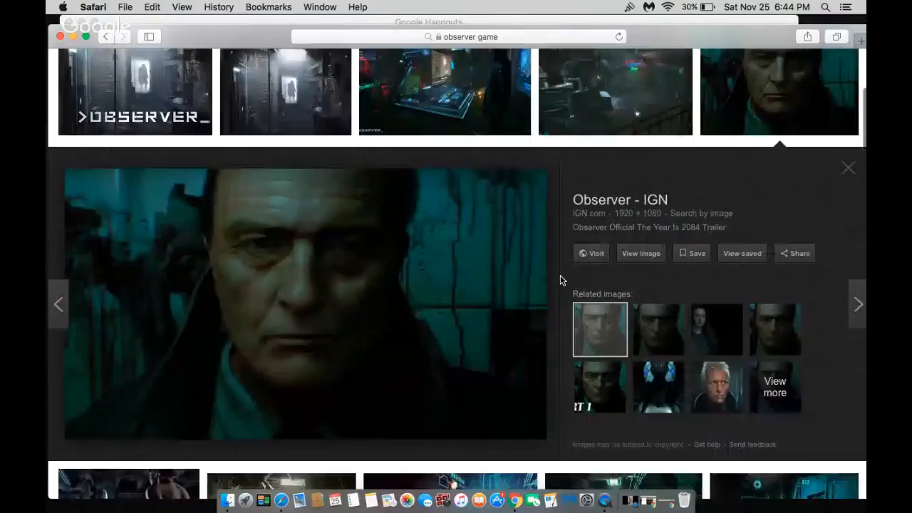
scroll("down", 3)
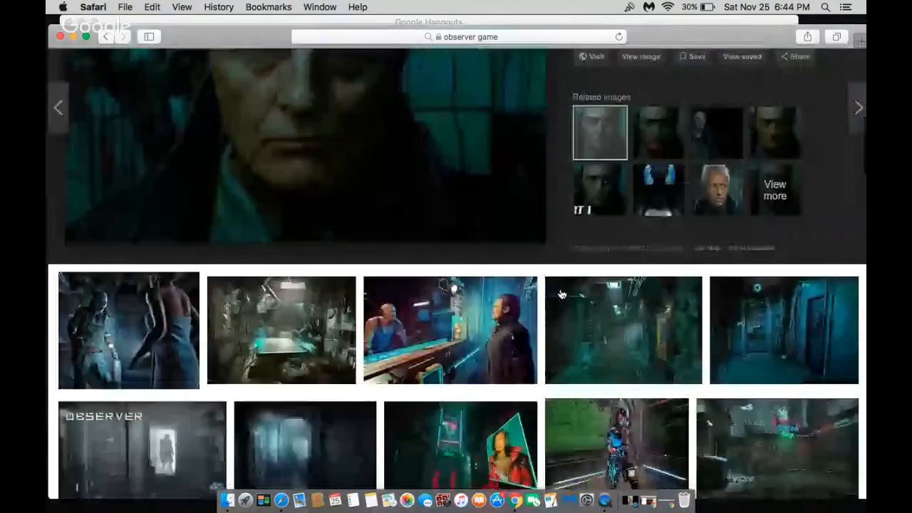
scroll("down", 3)
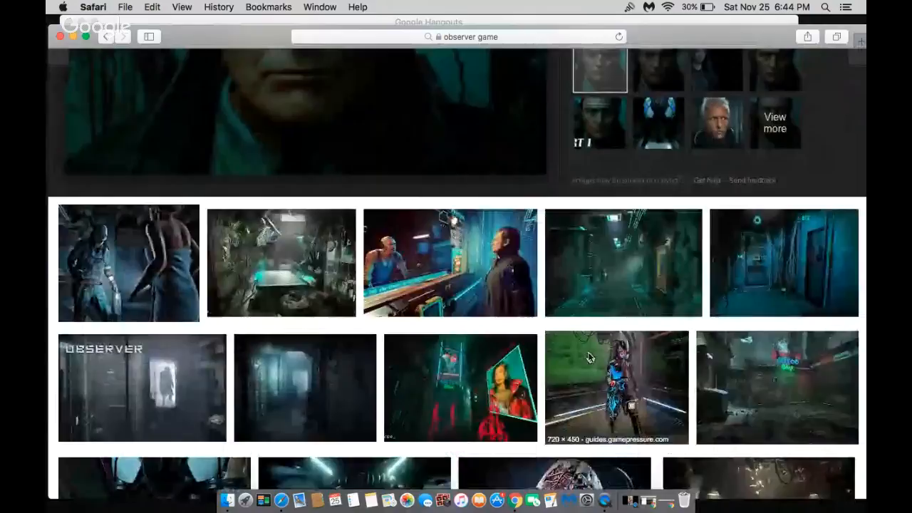
Preview the Gamepressure glowing cyborg Observer screenshot, then scroll to more game screenshots.
left_click(617, 387)
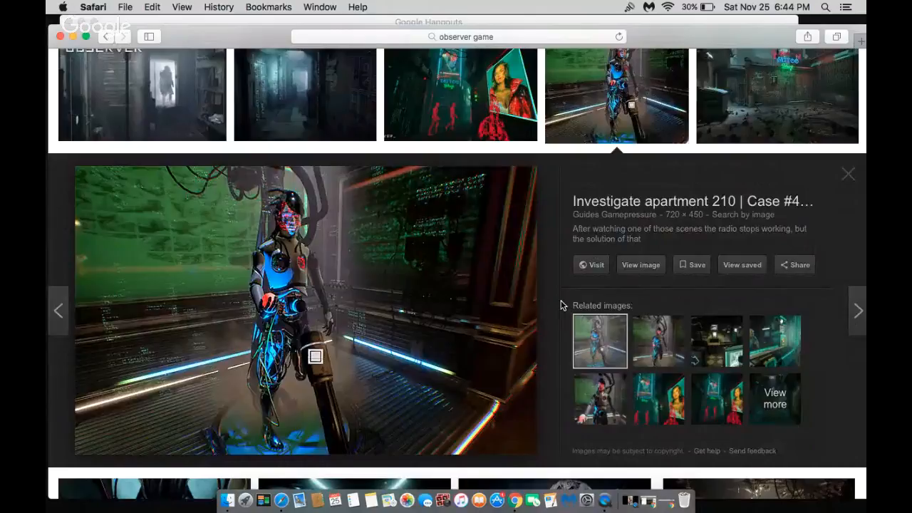
scroll("down", 3)
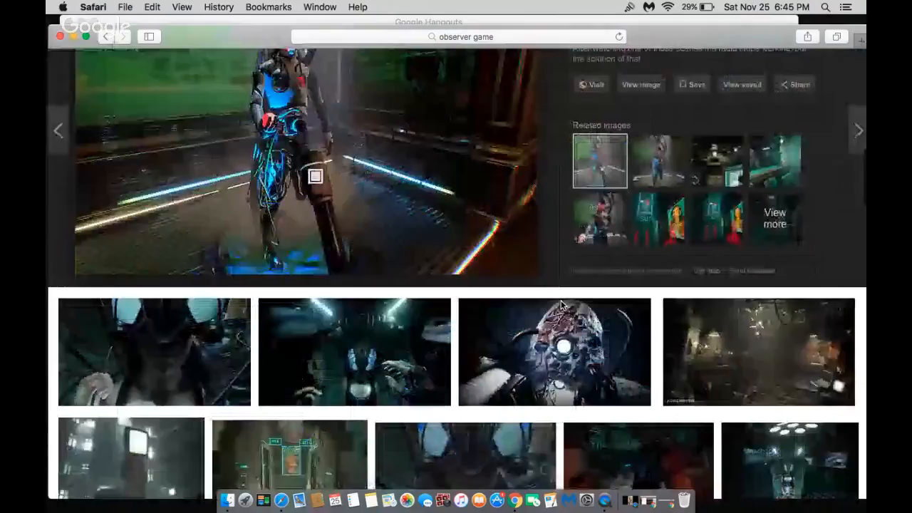
Preview the creature screenshot, then the Common Sense Media dark alley screenshot.
left_click(554, 352)
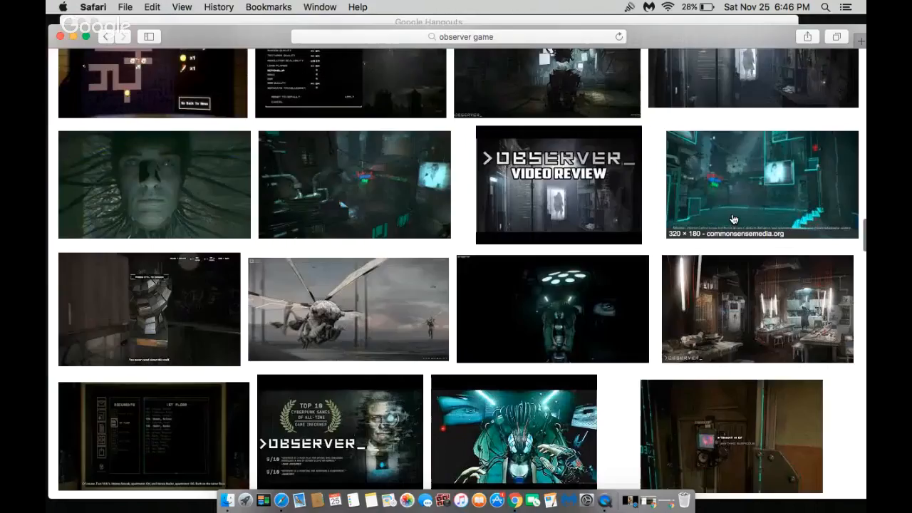
left_click(761, 184)
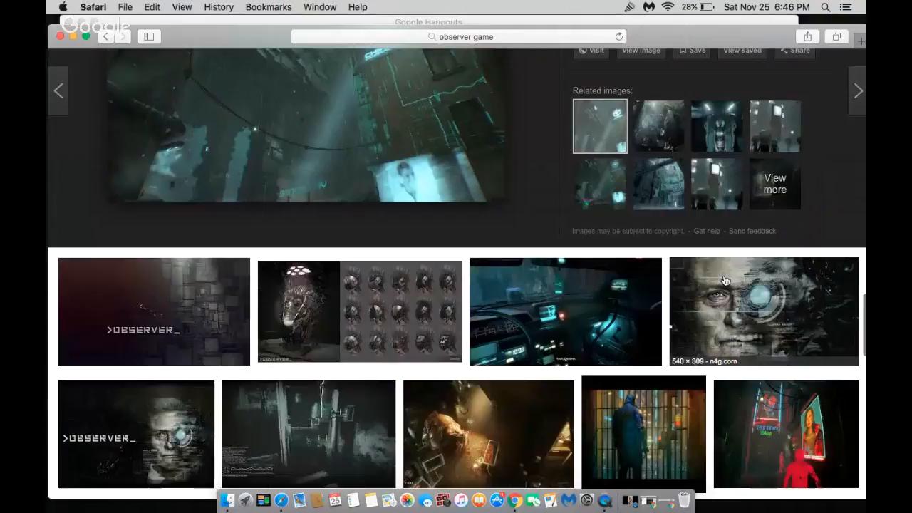